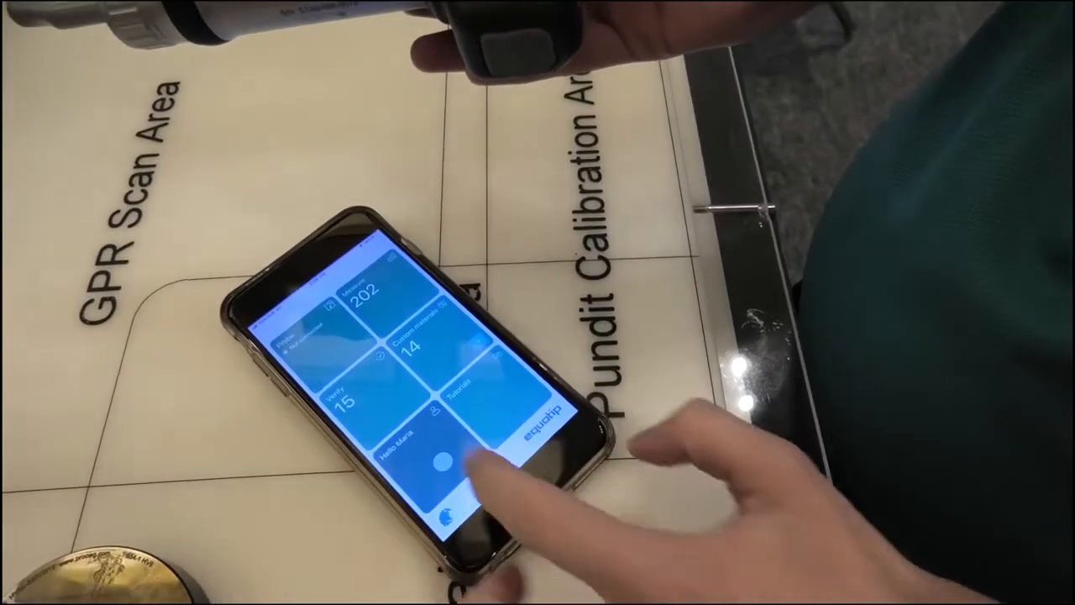
Step: Pair the UCI probe from the home dashboard's Probe tile
{"action": "left_click", "coordinate": [445, 462]}
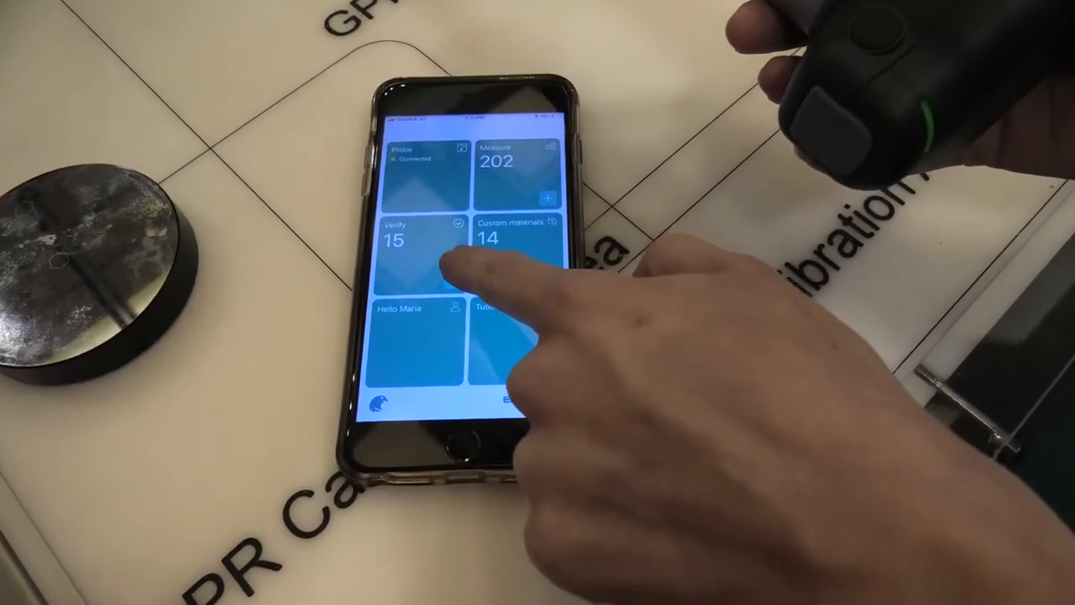
Step: Run a probe verification using the ASTM A1038 verification standard
{"action": "left_click", "coordinate": [407, 240]}
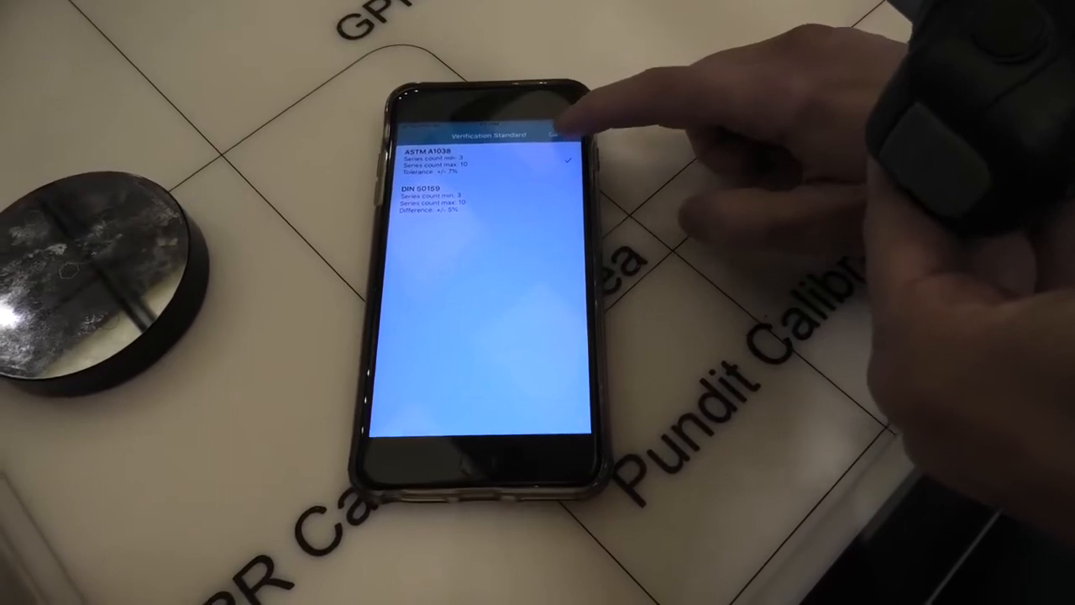
{"action": "left_click", "coordinate": [559, 136]}
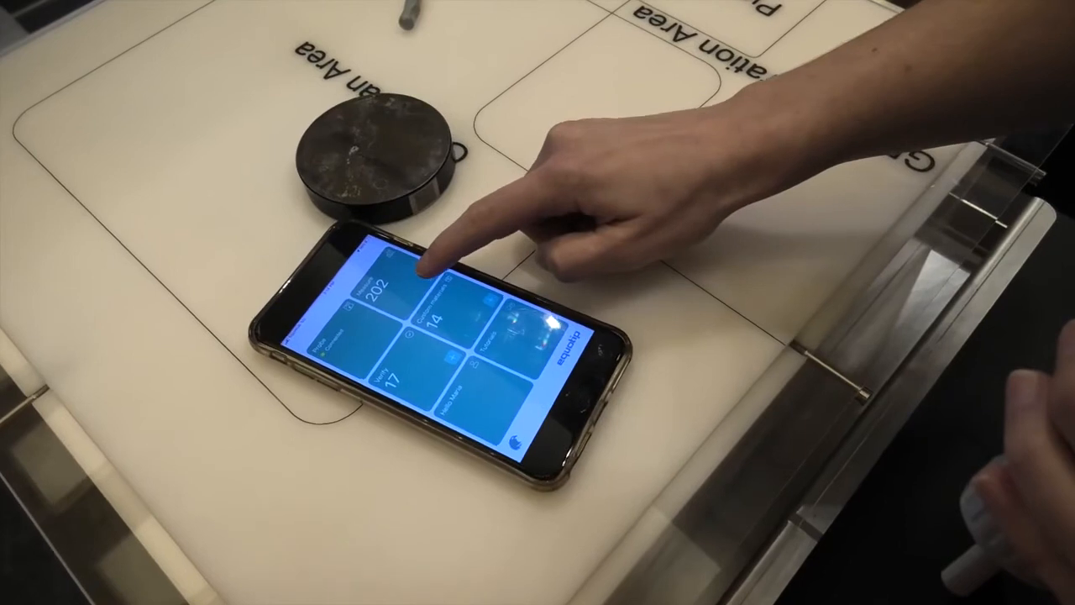
Step: Begin a new hardness measurement with Rockwell C as the target scale
{"action": "left_click", "coordinate": [442, 269]}
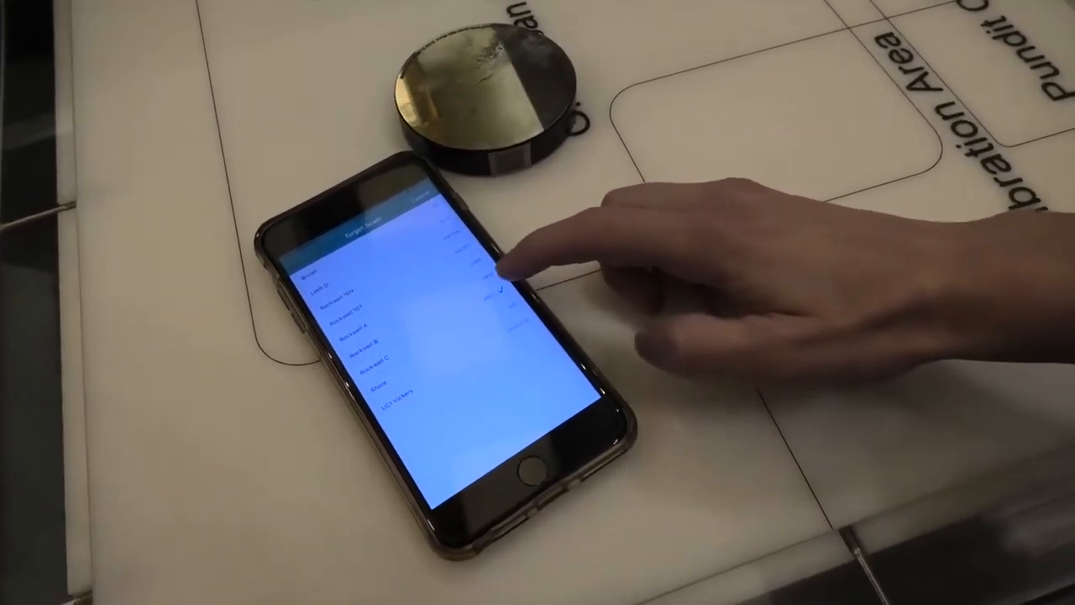
{"action": "left_click", "coordinate": [500, 286]}
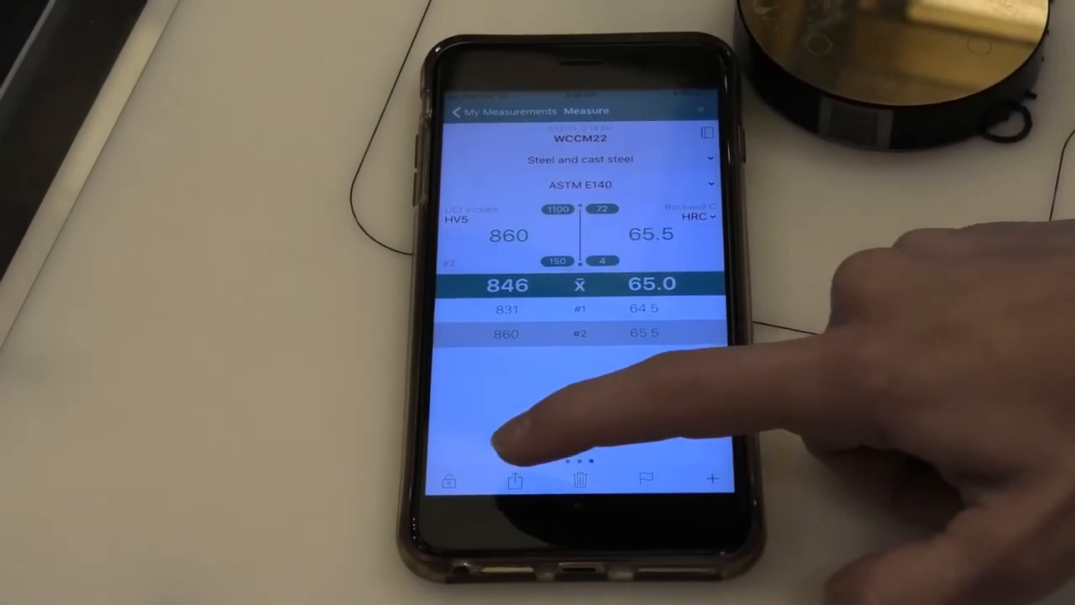
Step: Show the PDF and CSV export options for measurement series WCCM22
{"action": "left_click", "coordinate": [514, 479]}
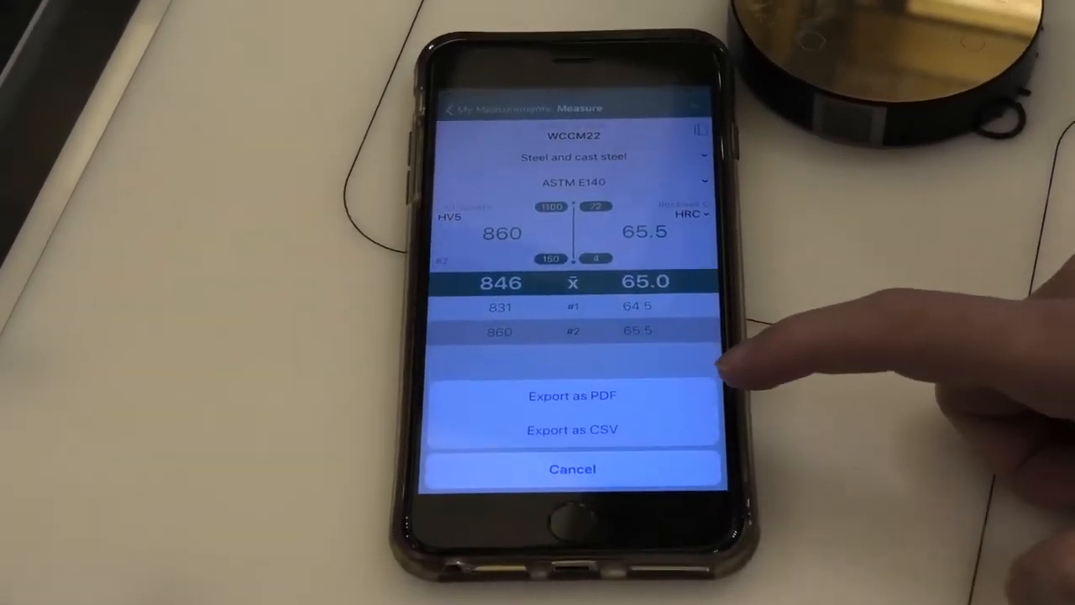